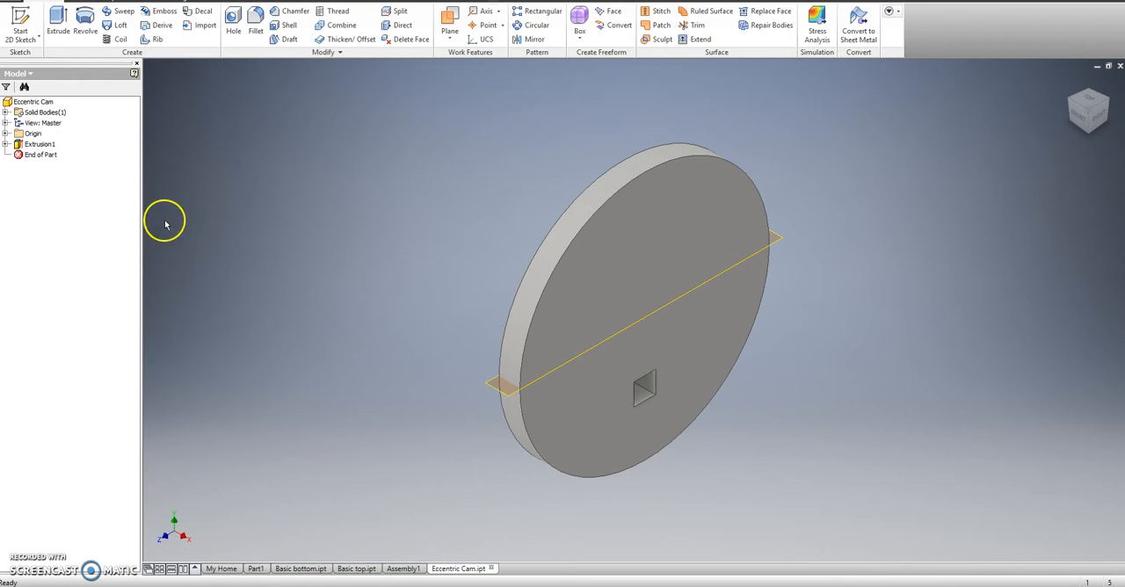
Step: Start a new drawing document from the Drawing template with Sheet:1
{"action": "left_click", "coordinate": [19, 15]}
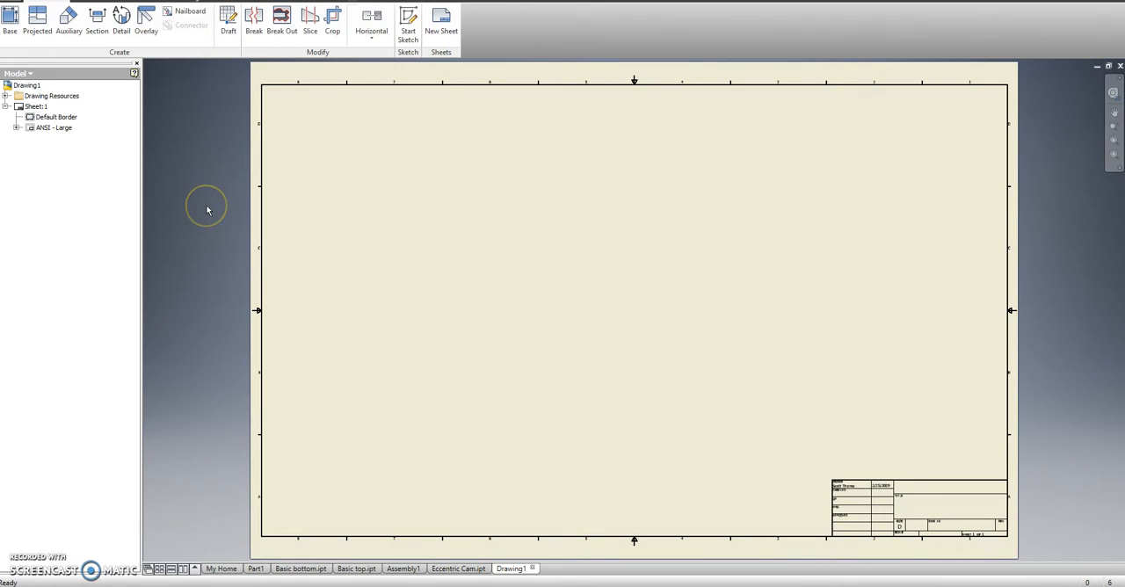
Step: Resize Sheet:1 to size A and delete its title block and default border
{"action": "left_click", "coordinate": [35, 107]}
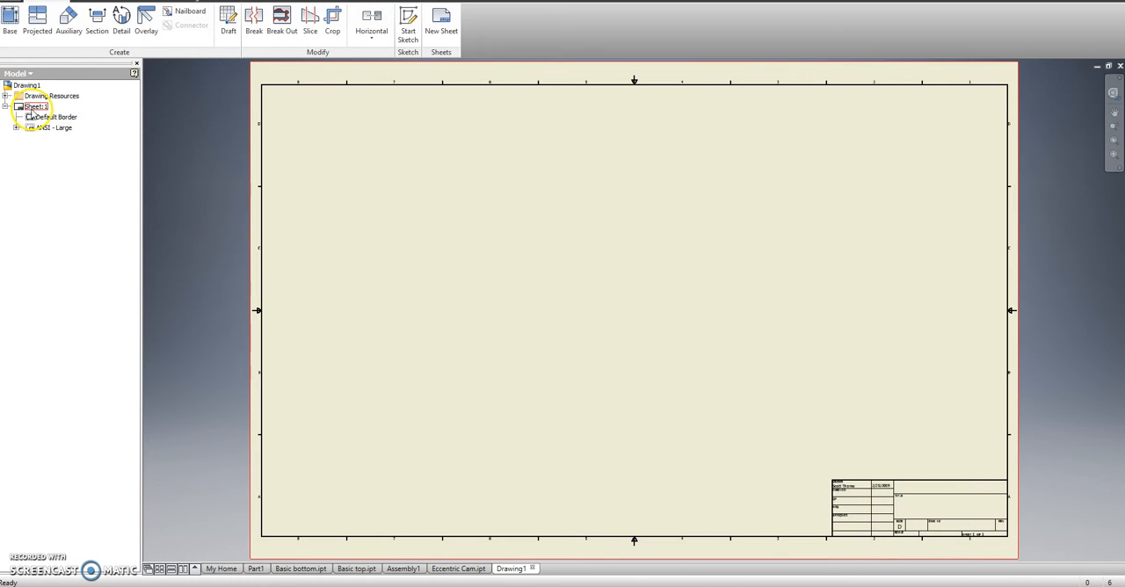
{"action": "right_click", "coordinate": [36, 106]}
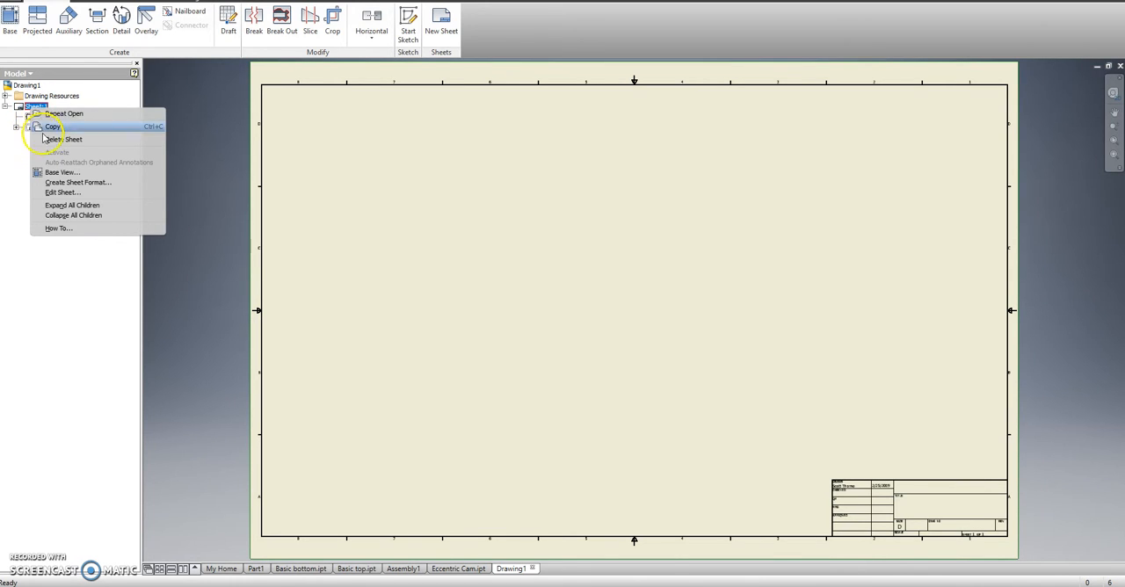
{"action": "left_click", "coordinate": [61, 193]}
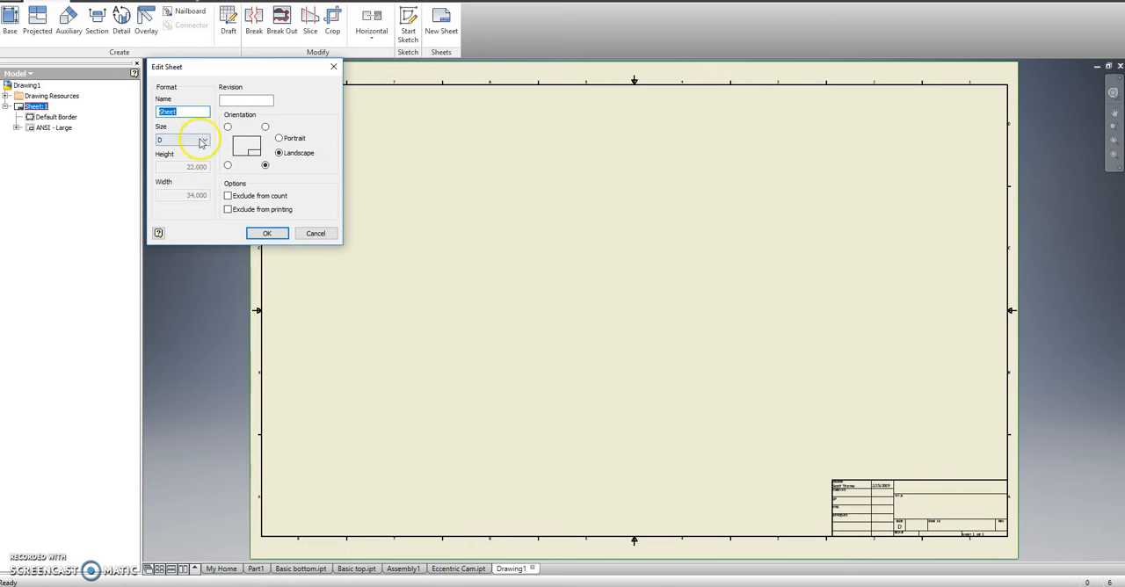
{"action": "left_click", "coordinate": [267, 232]}
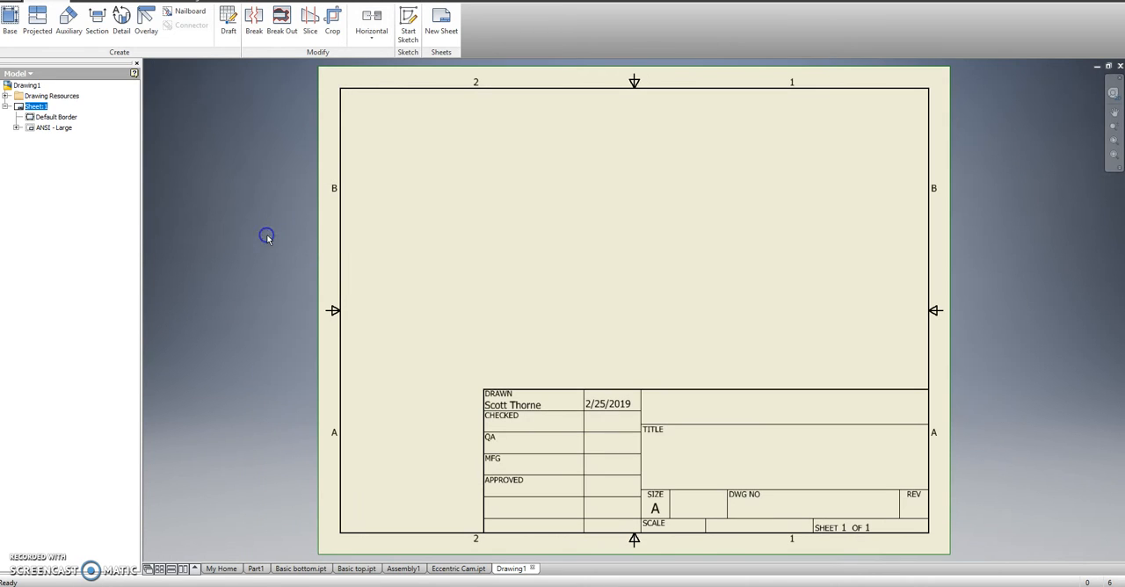
{"action": "right_click", "coordinate": [51, 127]}
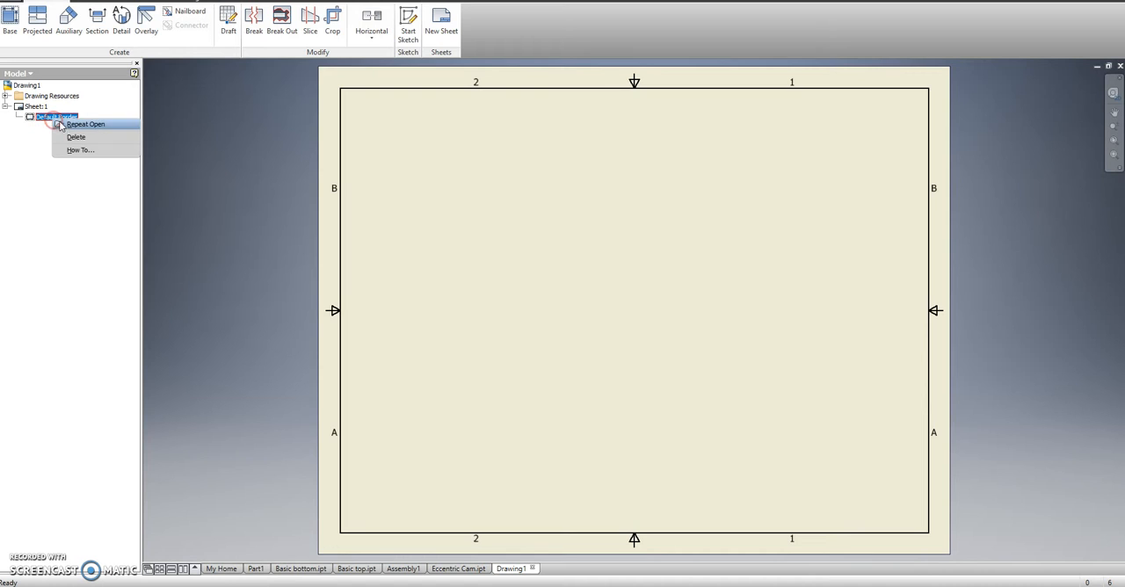
{"action": "left_click", "coordinate": [75, 137]}
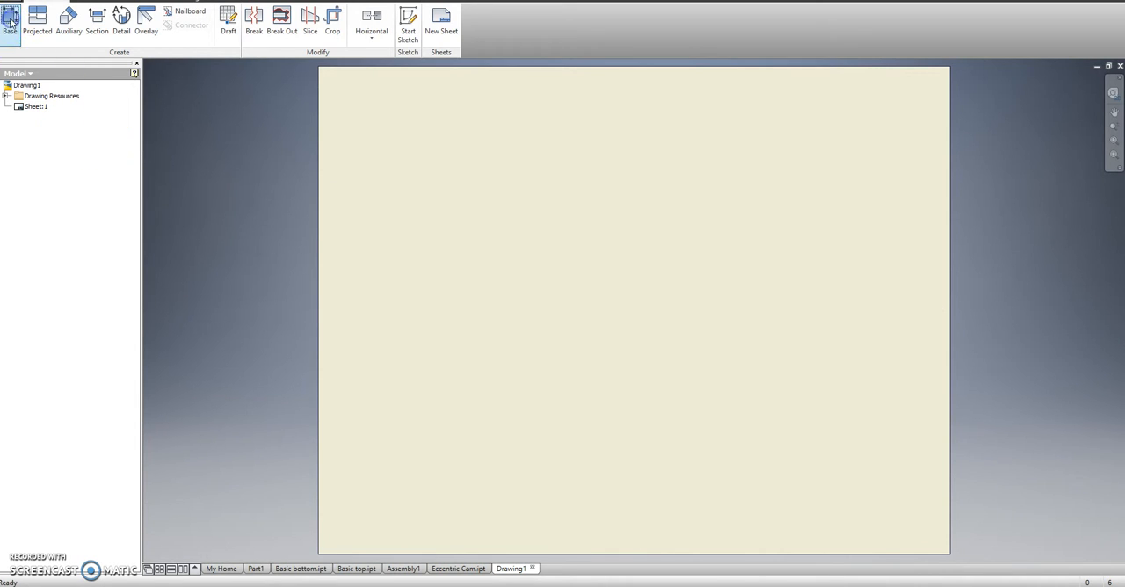
Step: Place a 1:1 base view of Eccentric Cam.ipt on the blank sheet
{"action": "left_click", "coordinate": [11, 17]}
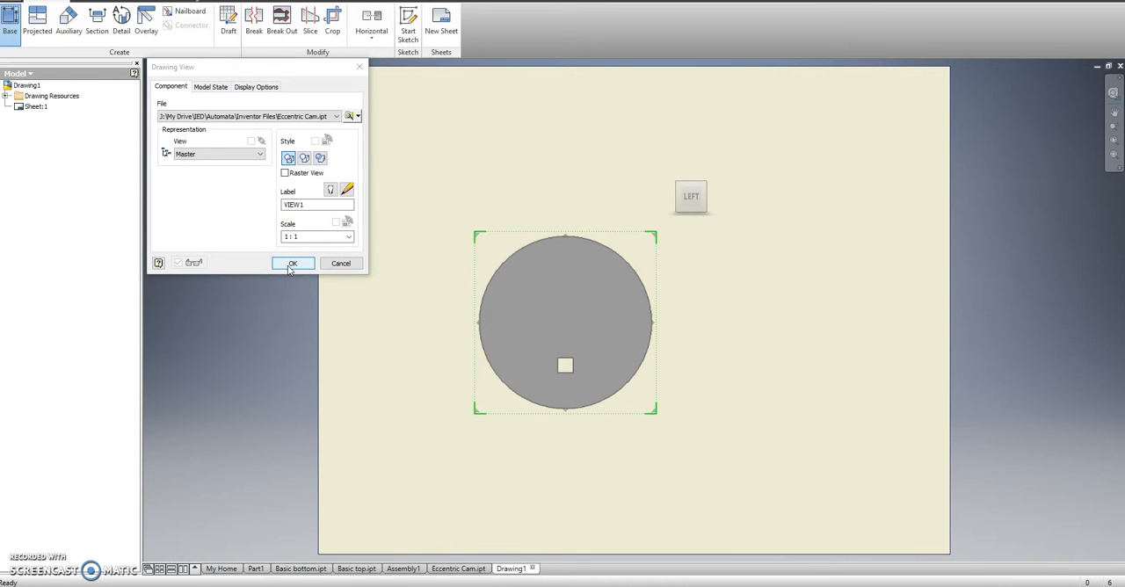
{"action": "left_click", "coordinate": [292, 263]}
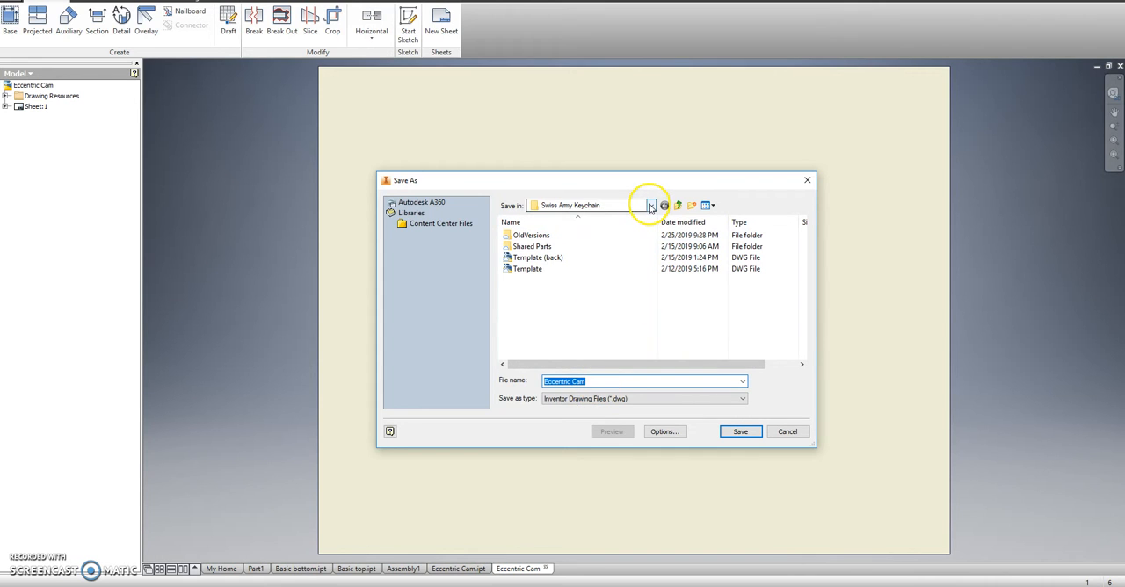
Step: Save the drawing as 'Eccentric Cam Laser.dwg' in the IED > Automate folder
{"action": "left_click", "coordinate": [651, 204]}
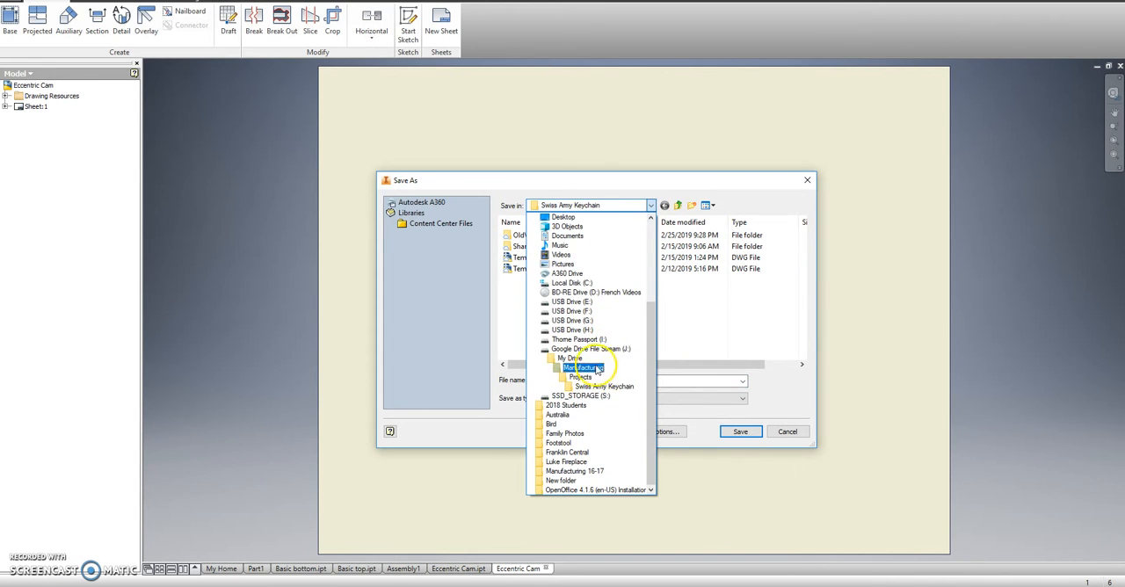
{"action": "left_click", "coordinate": [584, 367]}
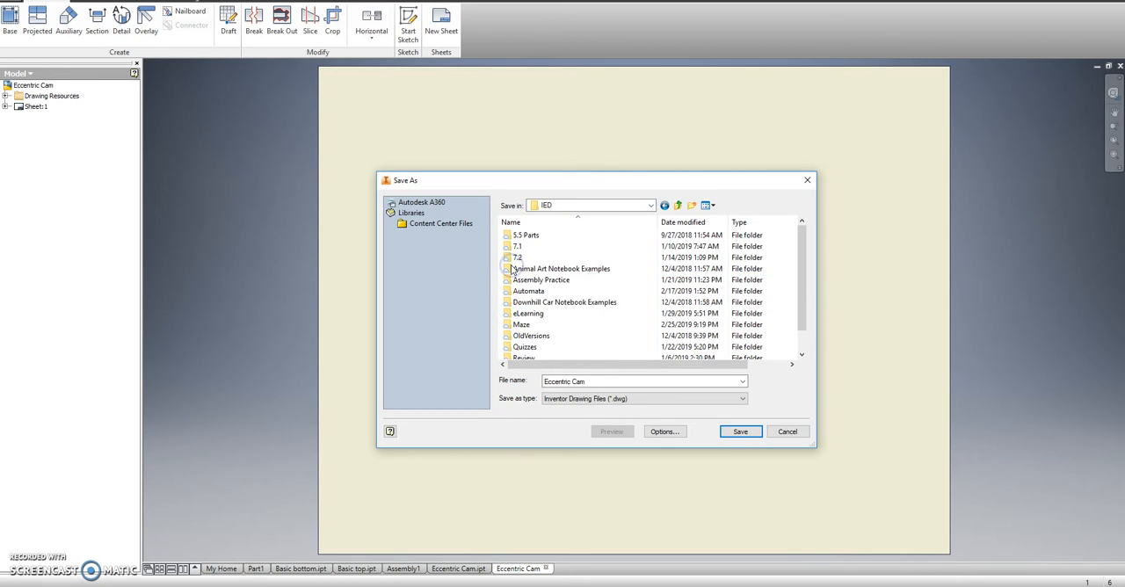
{"action": "double_click", "coordinate": [528, 292]}
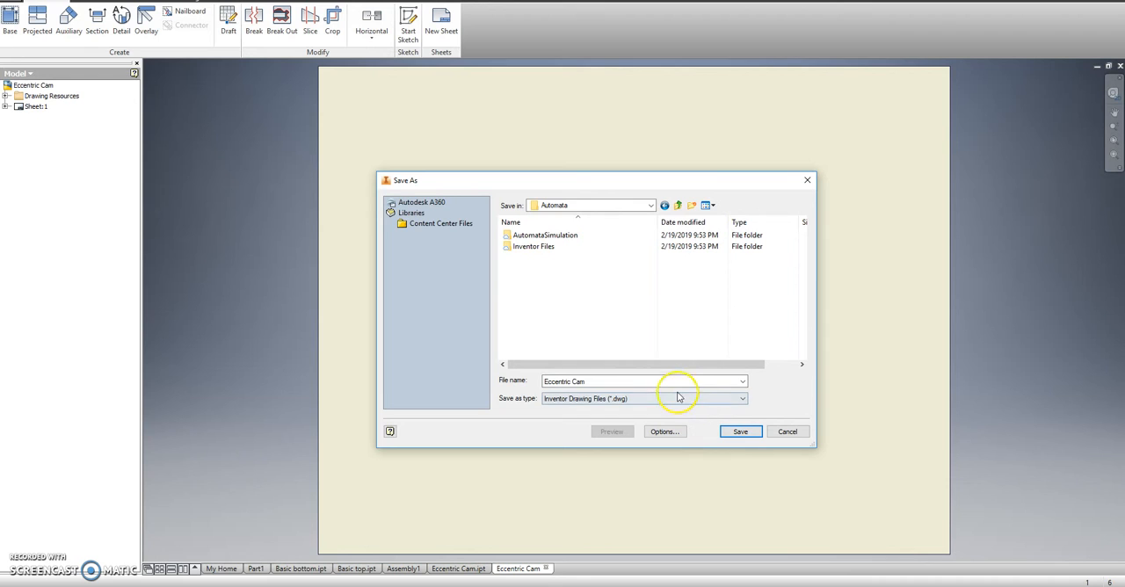
{"action": "left_click", "coordinate": [642, 380]}
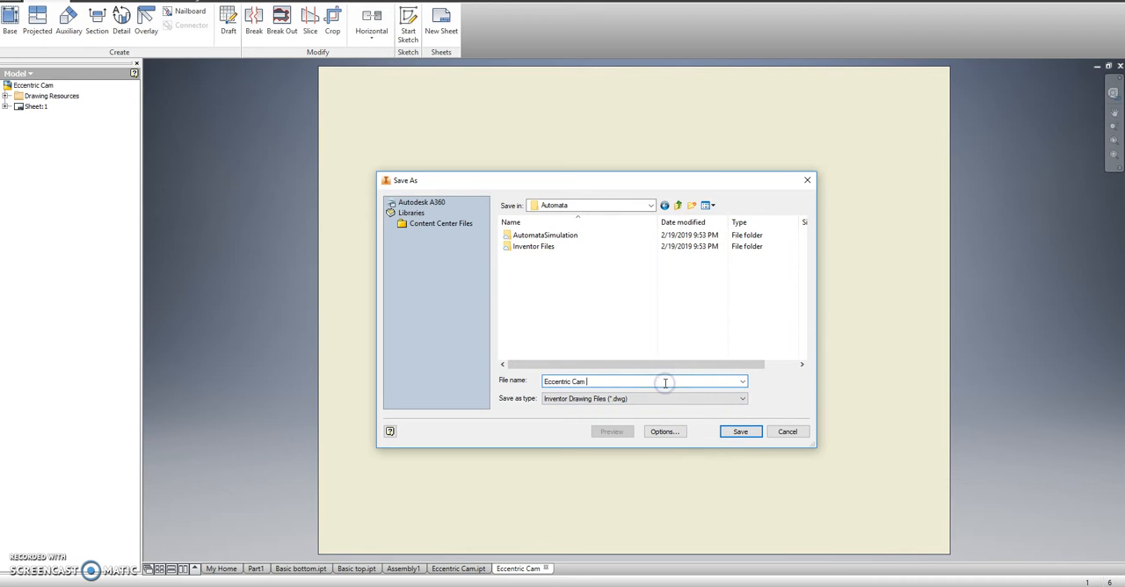
{"action": "type", "text": "Laser"}
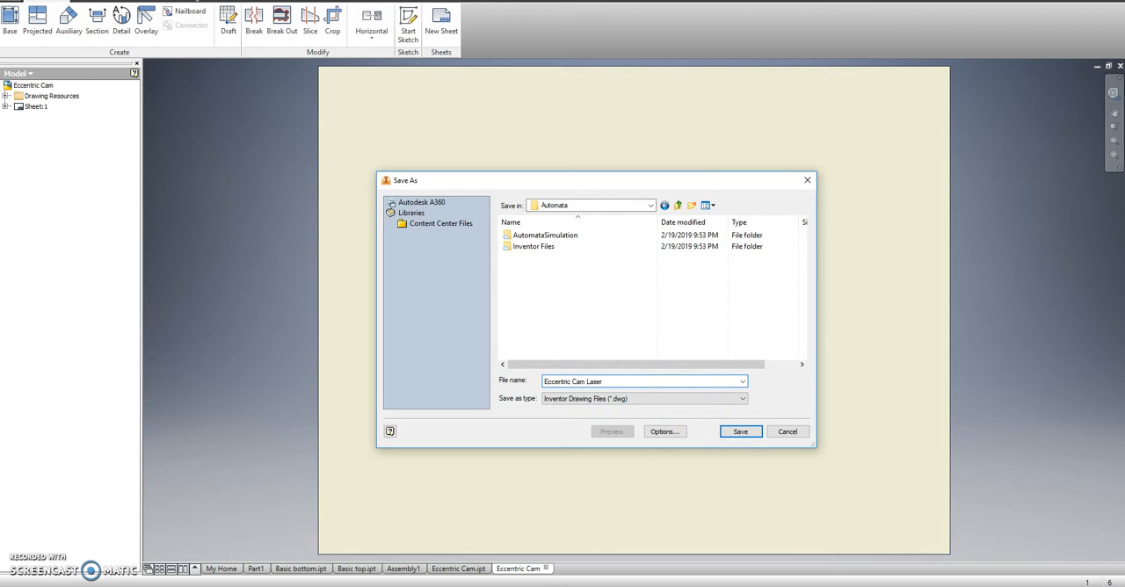
{"action": "left_click", "coordinate": [738, 432]}
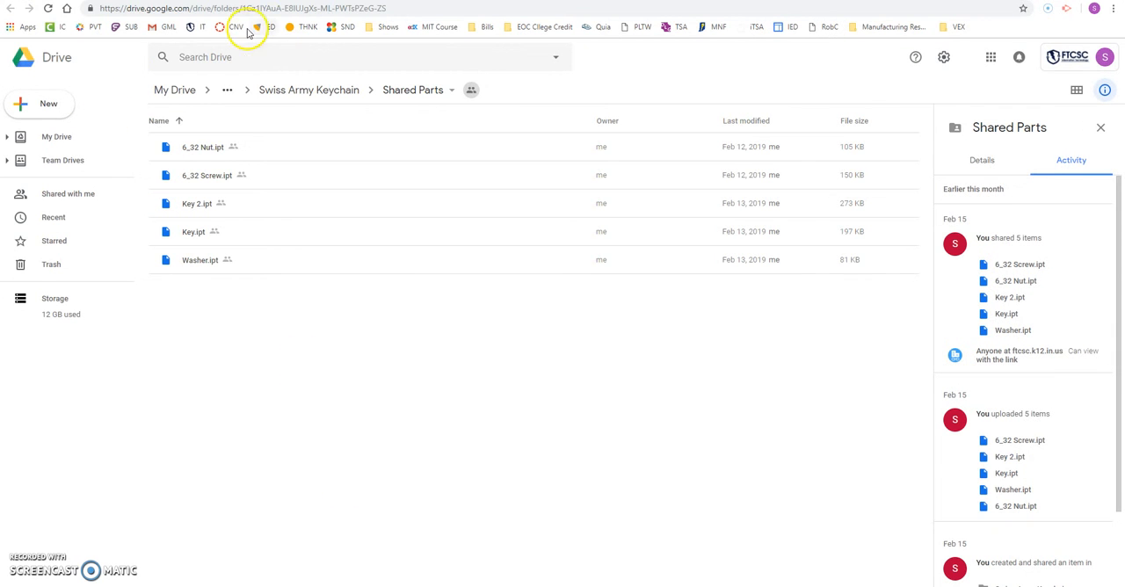
Step: Go to Canvas and open Assignments for the IntroEngr Dev 2 (PLW)_2019 course
{"action": "left_click", "coordinate": [236, 26]}
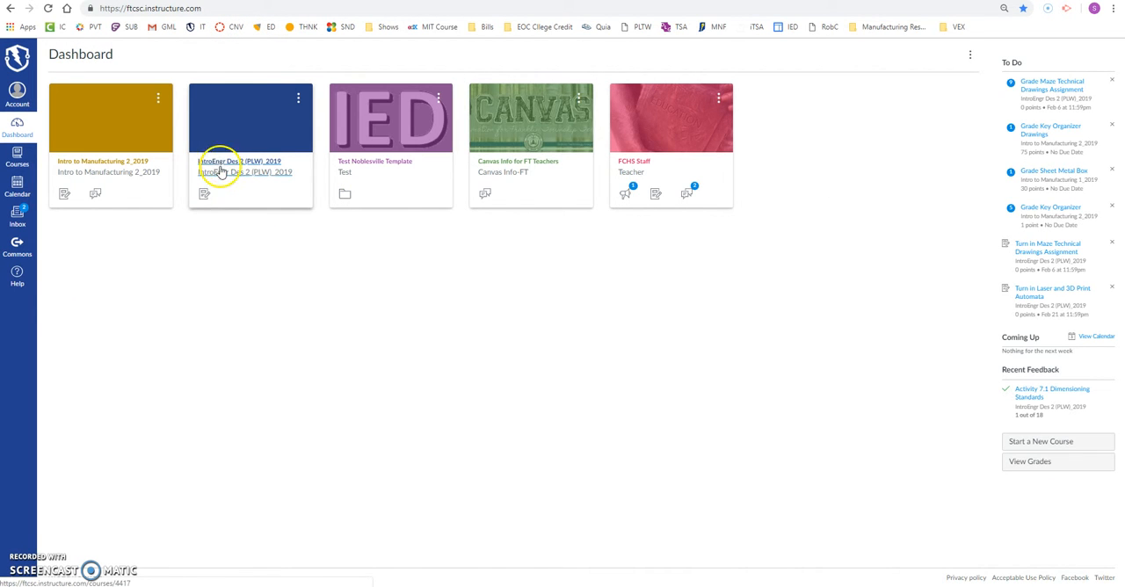
{"action": "mouse_move", "coordinate": [204, 195]}
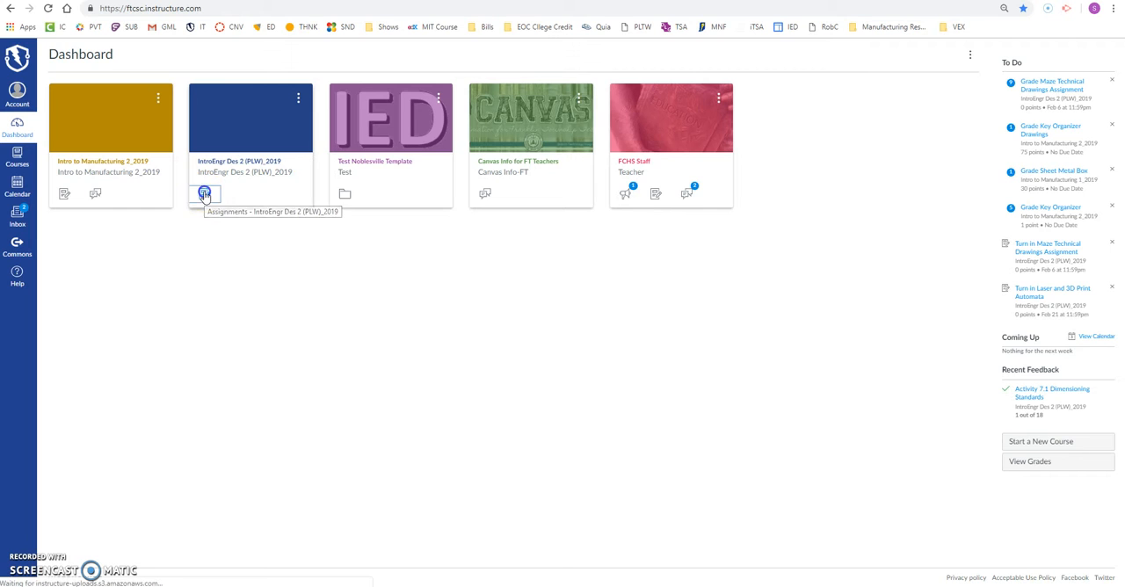
{"action": "left_click", "coordinate": [204, 193]}
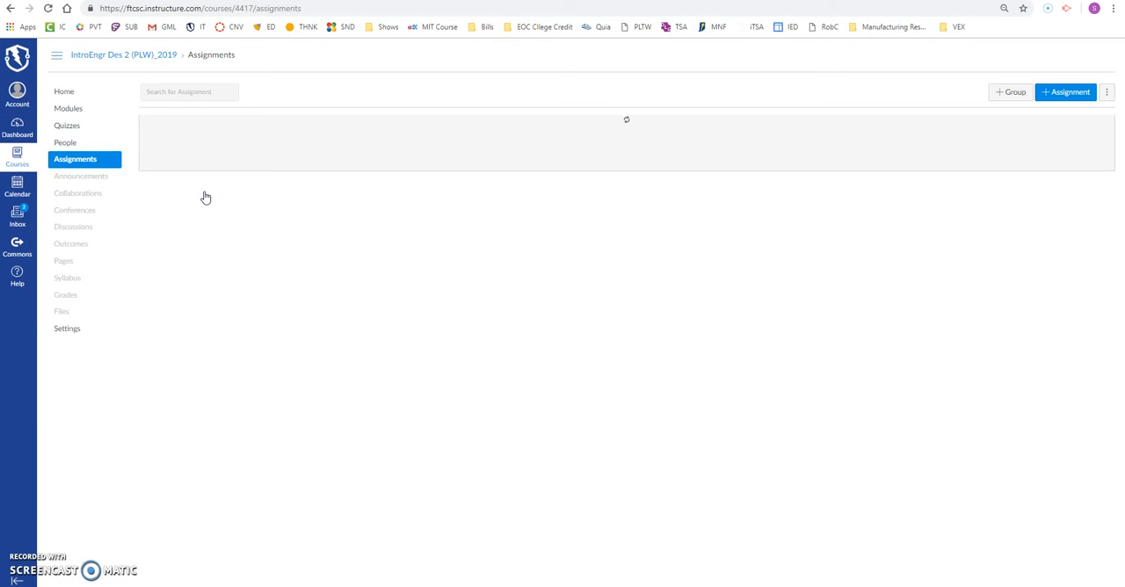
{"action": "mouse_move", "coordinate": [332, 233]}
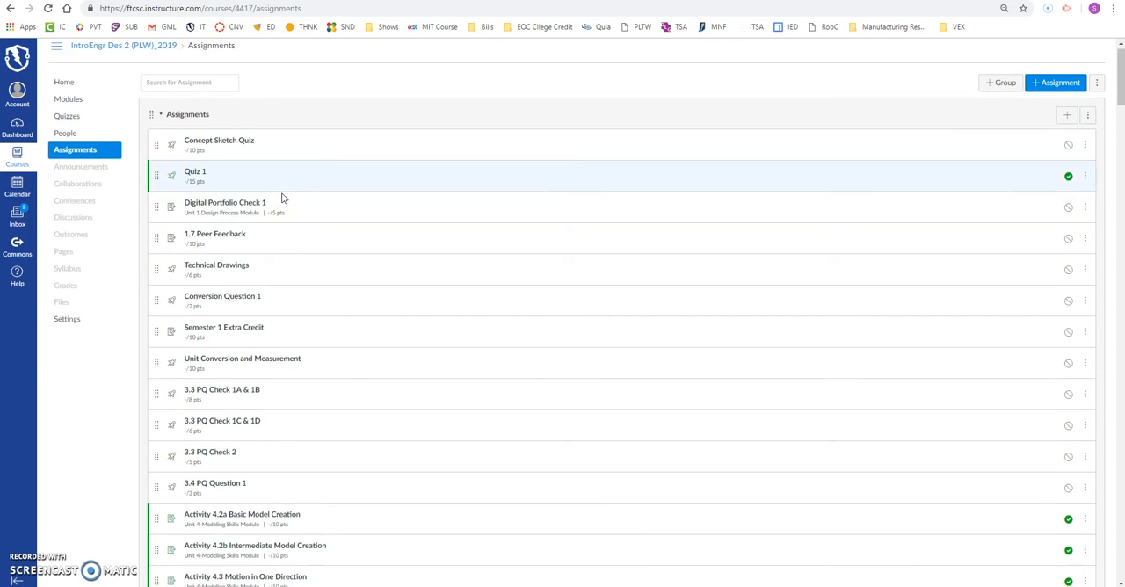
Step: Search the list for 'auto' and open the Laser and 3D Print Automata assignment
{"action": "scroll", "scroll_direction": "down", "scroll_amount": 3}
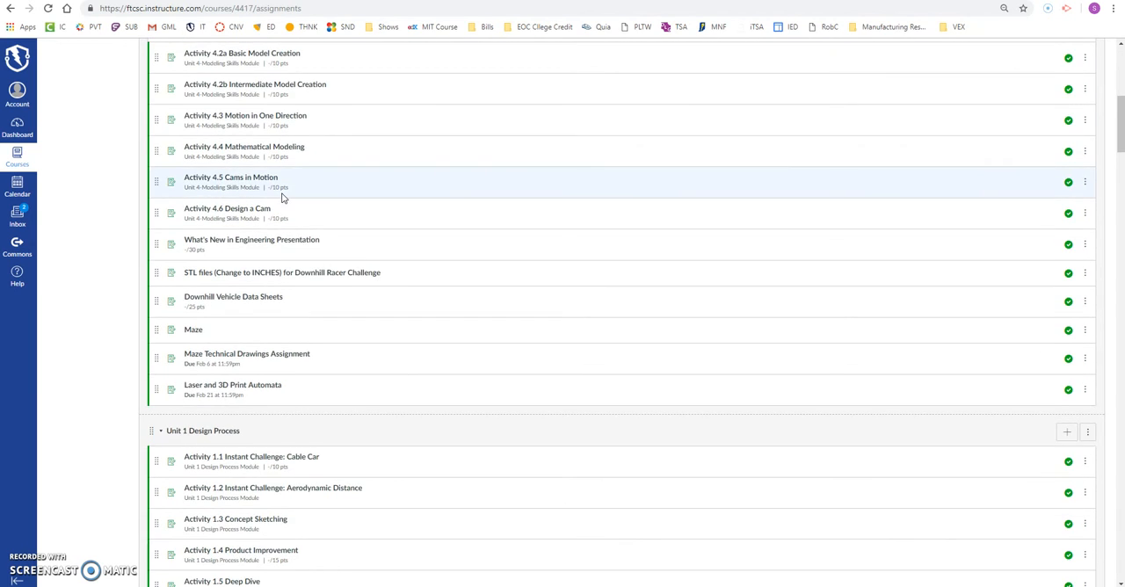
{"action": "scroll", "scroll_direction": "down", "scroll_amount": 3}
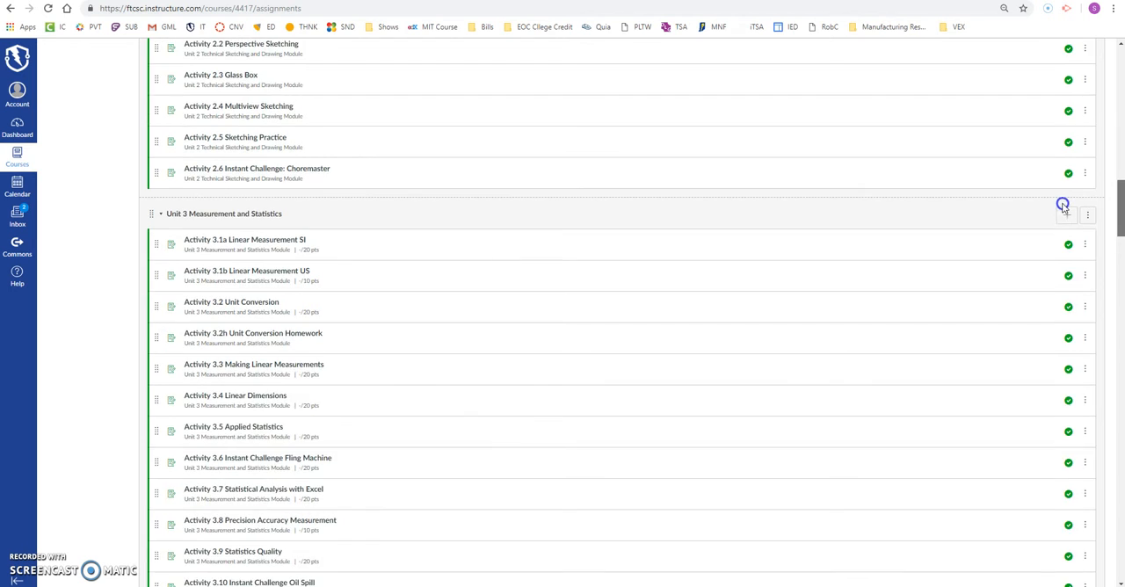
{"action": "scroll", "scroll_direction": "up", "scroll_amount": 3}
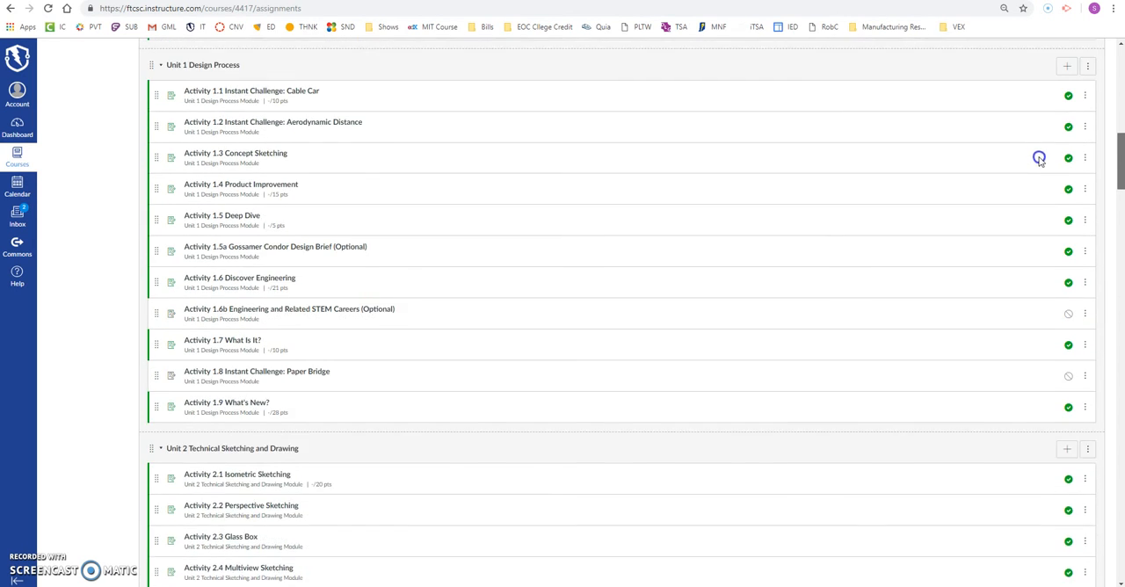
{"action": "scroll", "scroll_direction": "up", "scroll_amount": 3}
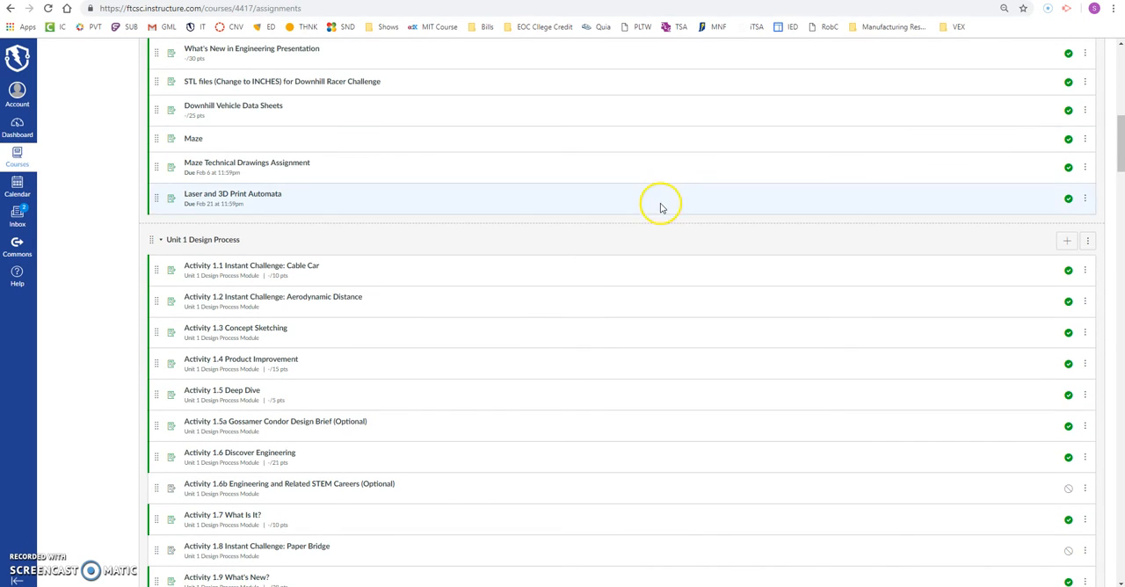
{"action": "scroll", "scroll_direction": "down", "scroll_amount": 3}
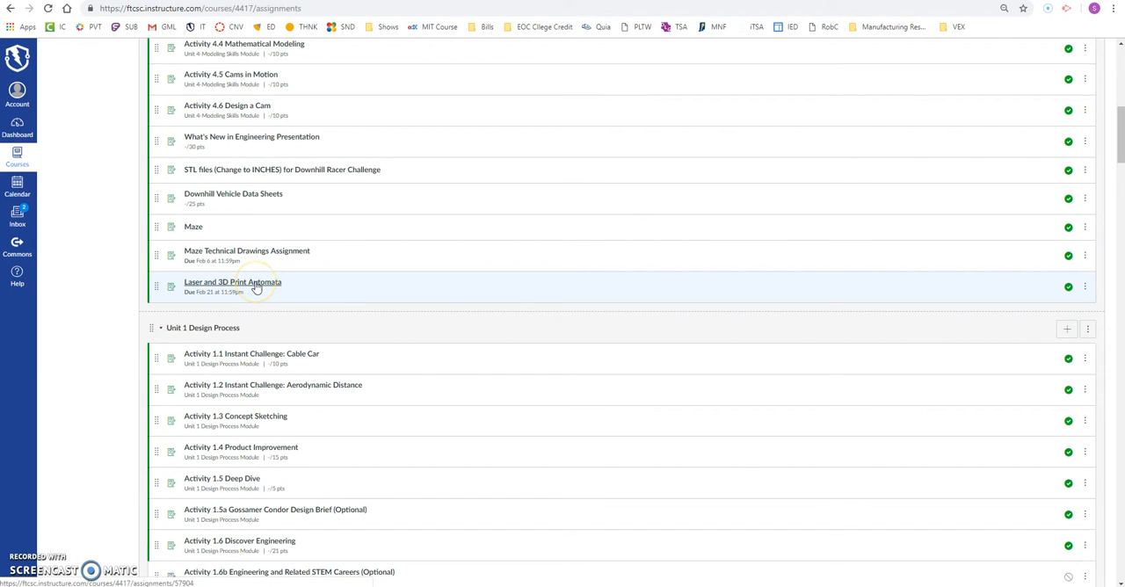
{"action": "mouse_move", "coordinate": [243, 292]}
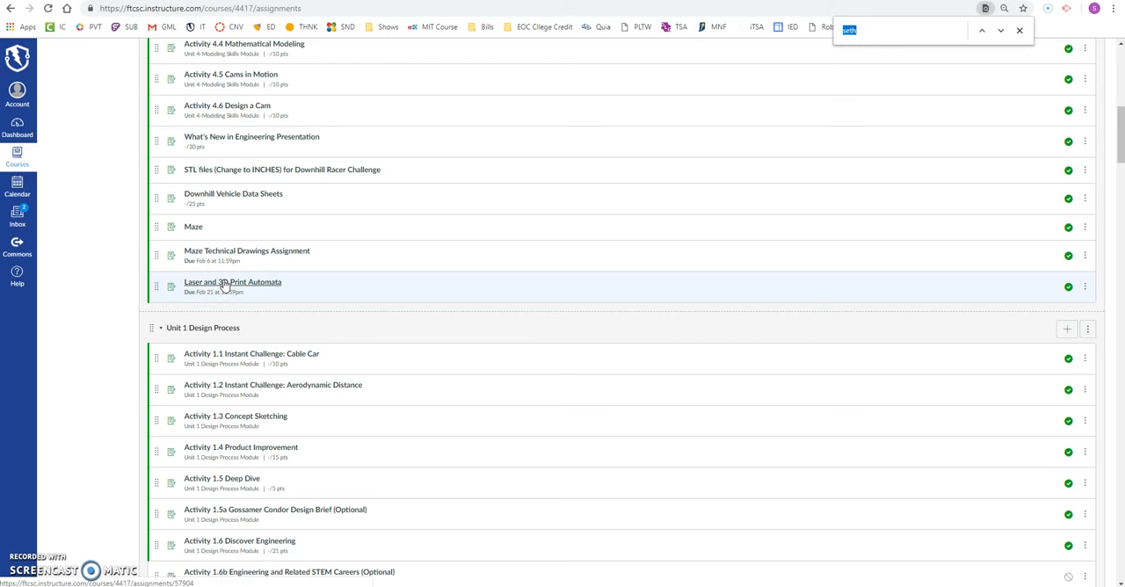
{"action": "type", "text": "auto"}
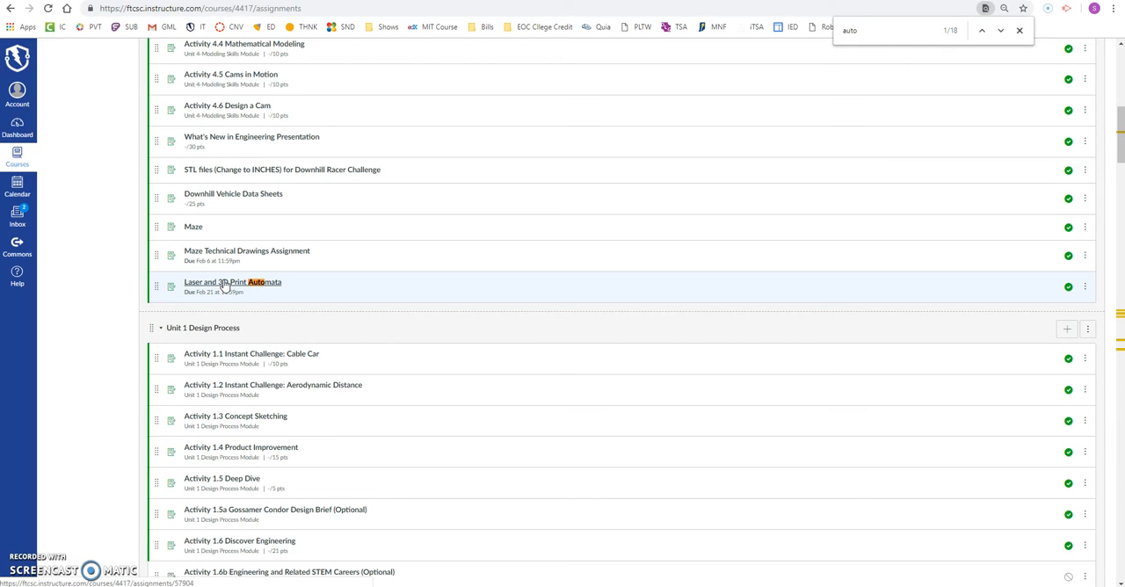
{"action": "left_click", "coordinate": [232, 282]}
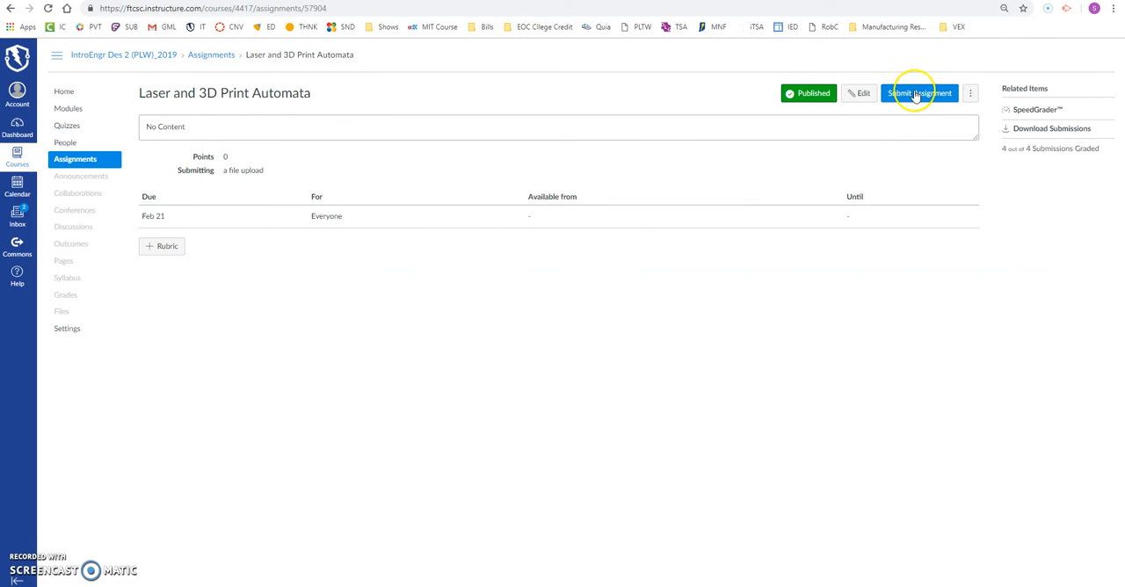
Step: Start a File Upload submission and choose a file from the computer
{"action": "left_click", "coordinate": [918, 93]}
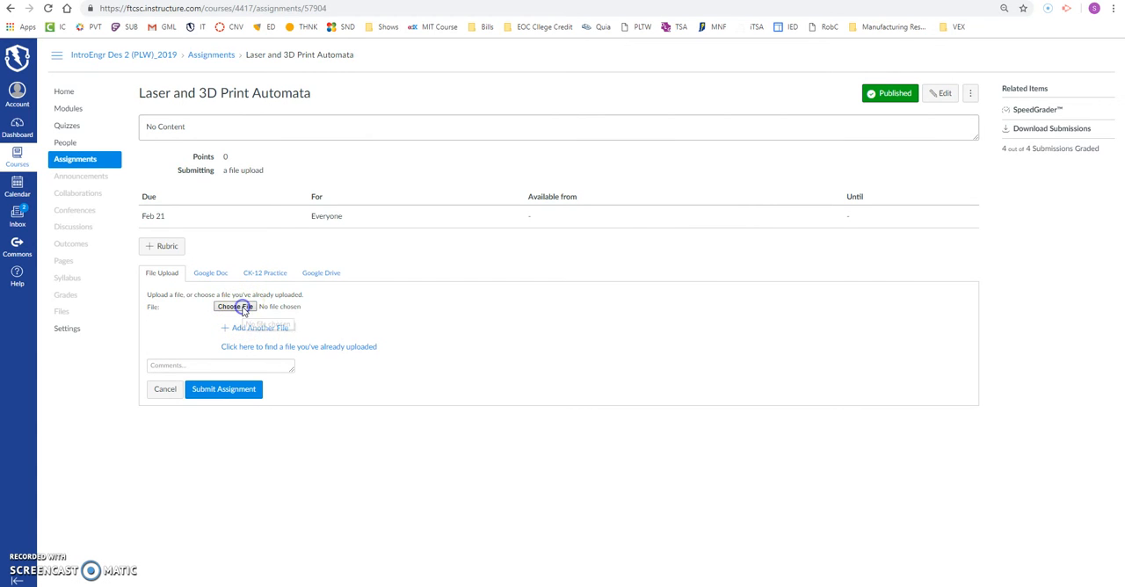
{"action": "left_click", "coordinate": [234, 306]}
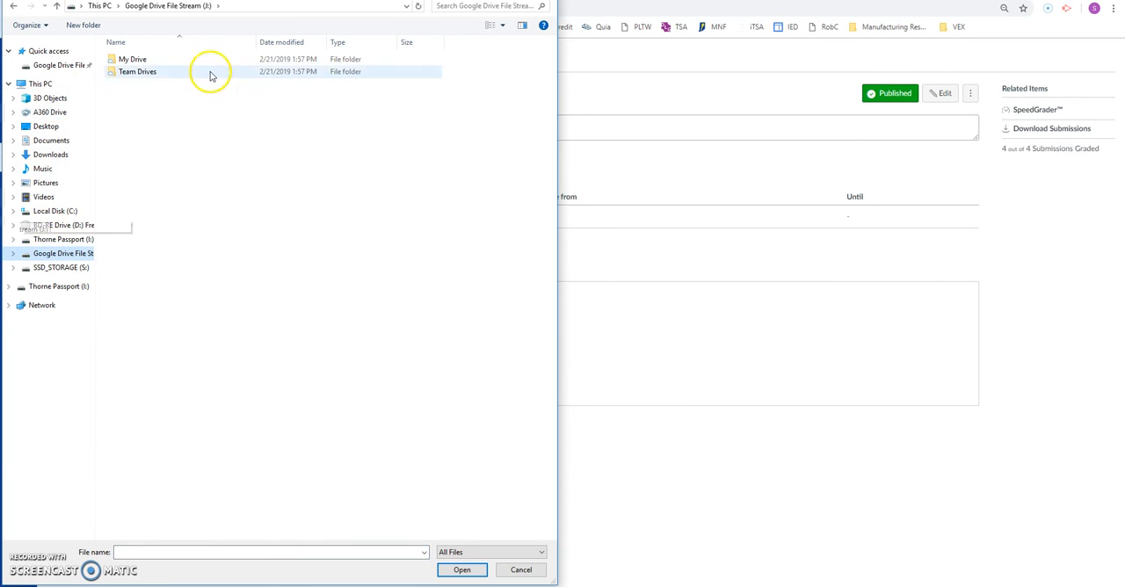
Step: Attach Eccentric Cam Laser.dwg from My Drive > IED > Automata to the submission
{"action": "double_click", "coordinate": [132, 60]}
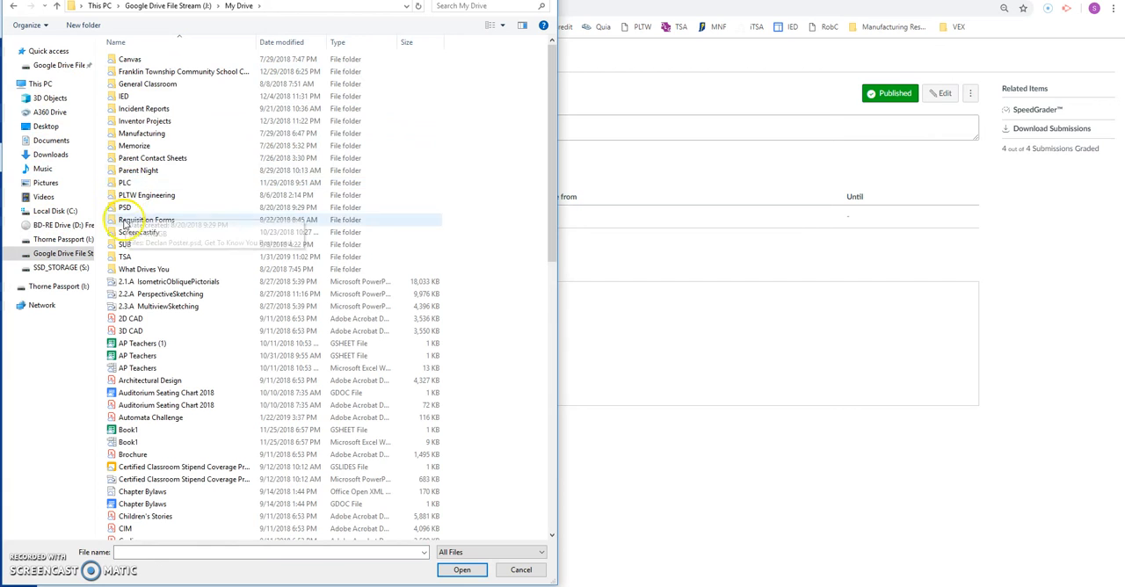
{"action": "double_click", "coordinate": [123, 95]}
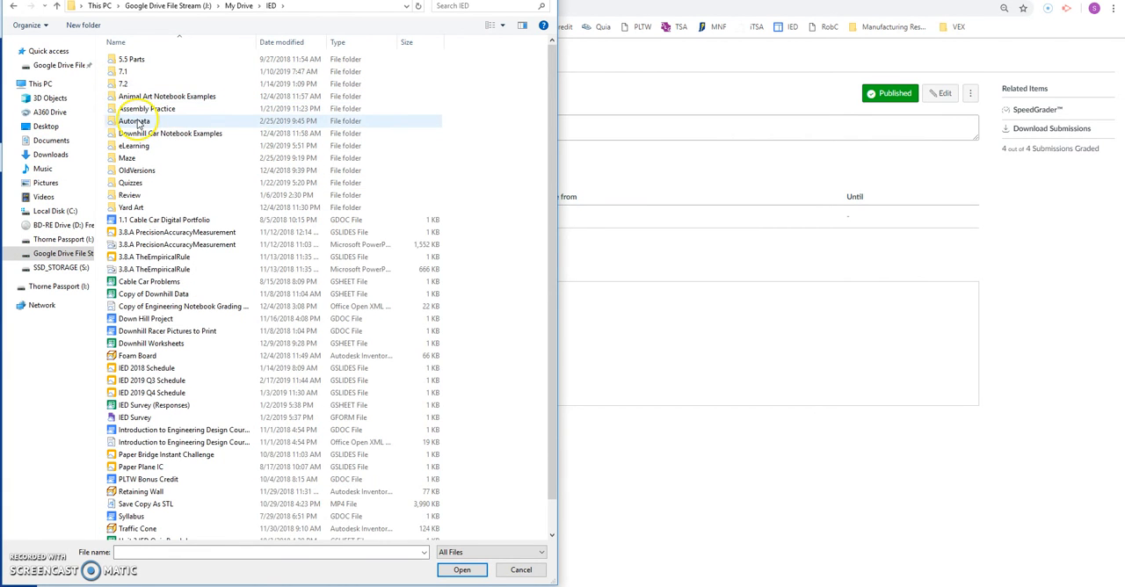
{"action": "double_click", "coordinate": [133, 119]}
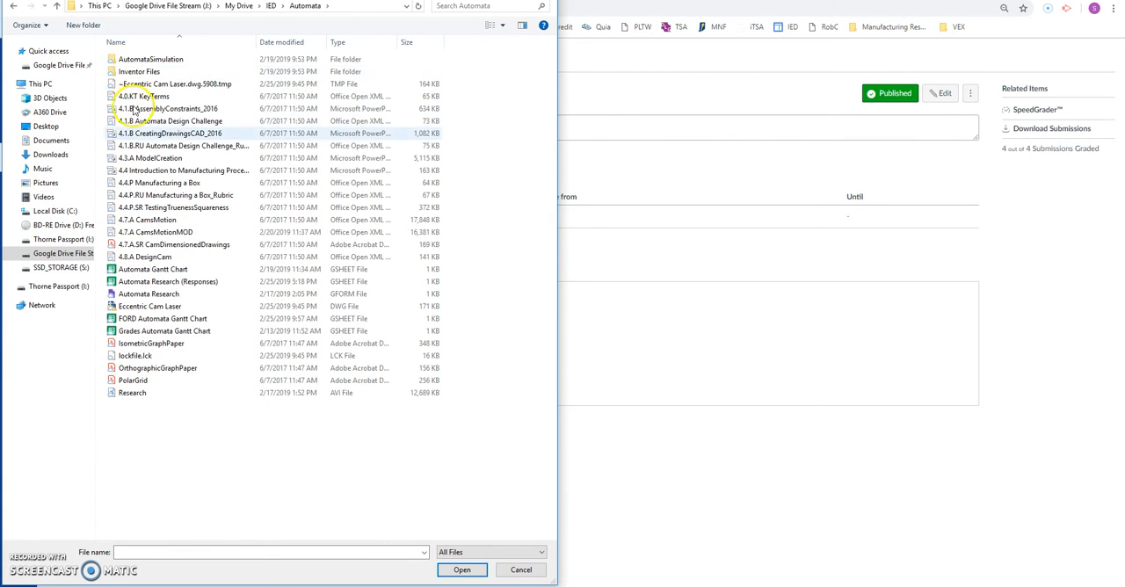
{"action": "left_click", "coordinate": [151, 306]}
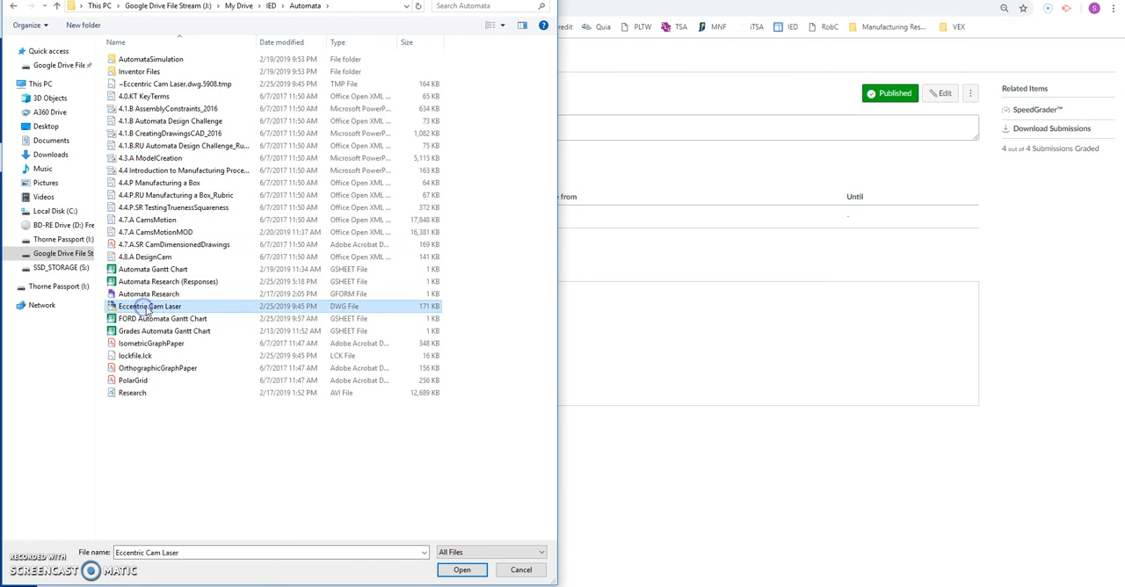
{"action": "left_click", "coordinate": [460, 570]}
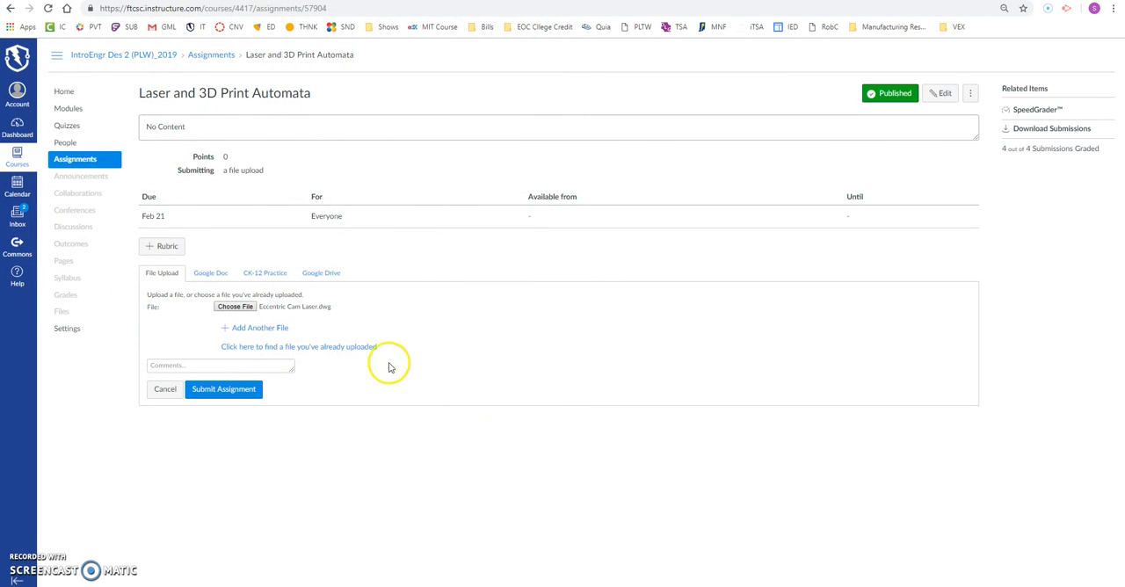
{"action": "mouse_move", "coordinate": [320, 304]}
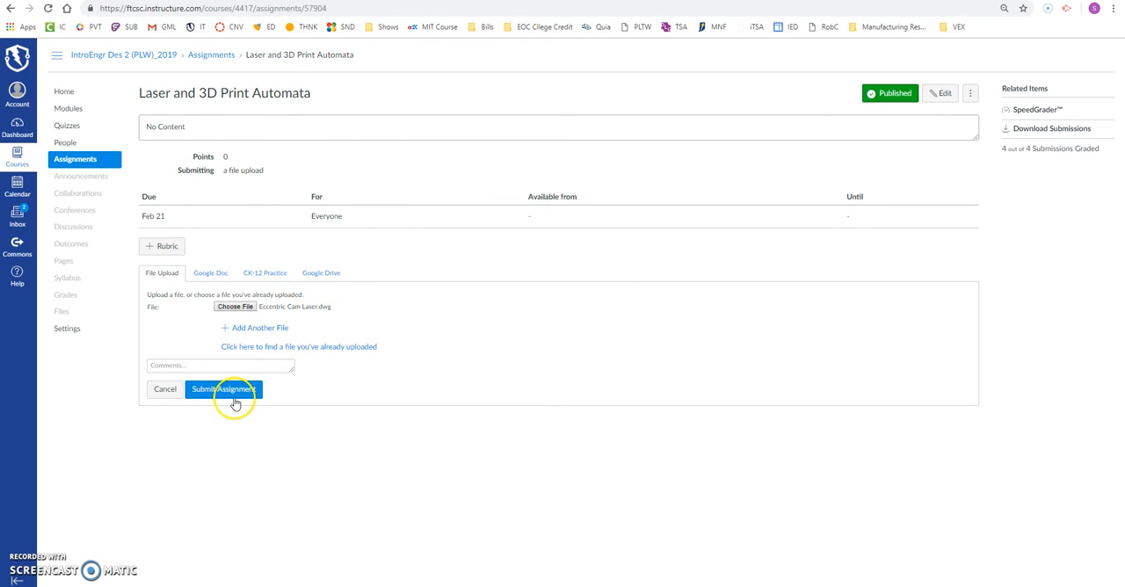
Step: Submit the assignment with Eccentric Cam Laser.dwg so Canvas shows Submitted
{"action": "left_click", "coordinate": [221, 391]}
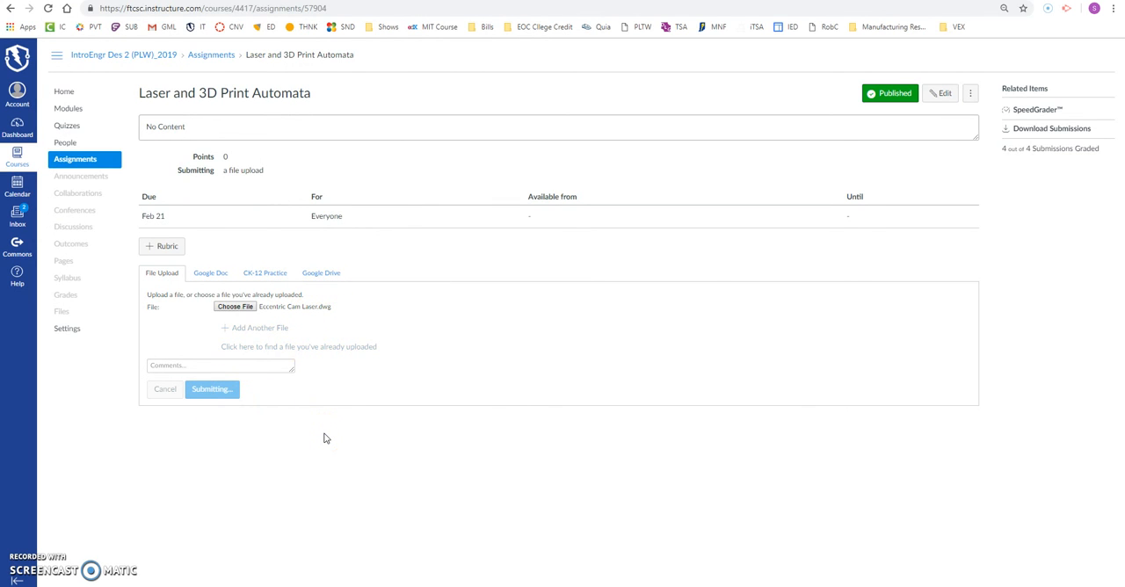
{"action": "left_click", "coordinate": [211, 390]}
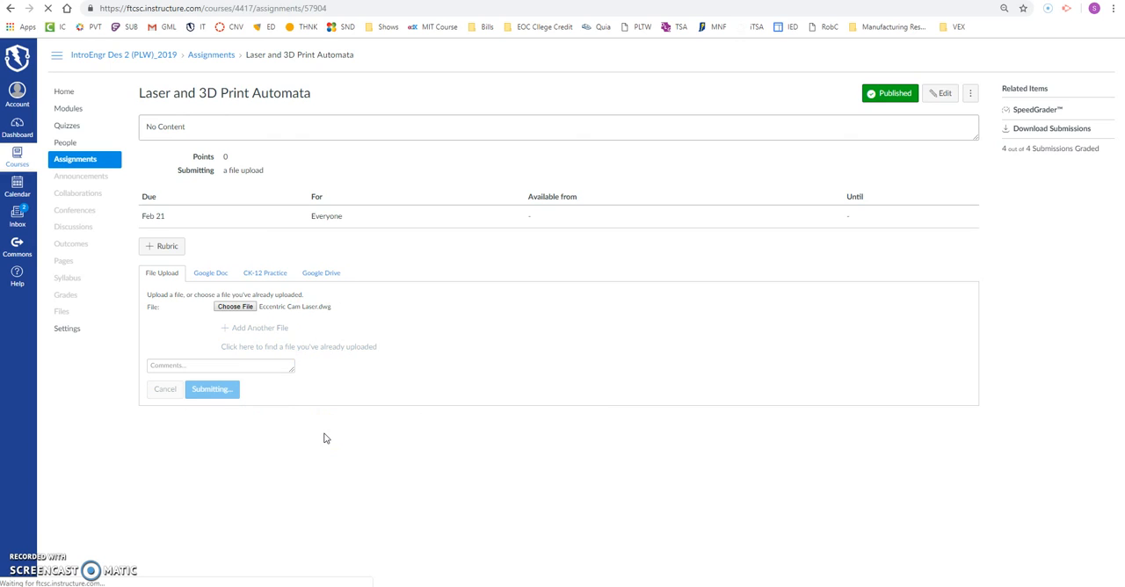
{"action": "left_click", "coordinate": [211, 390]}
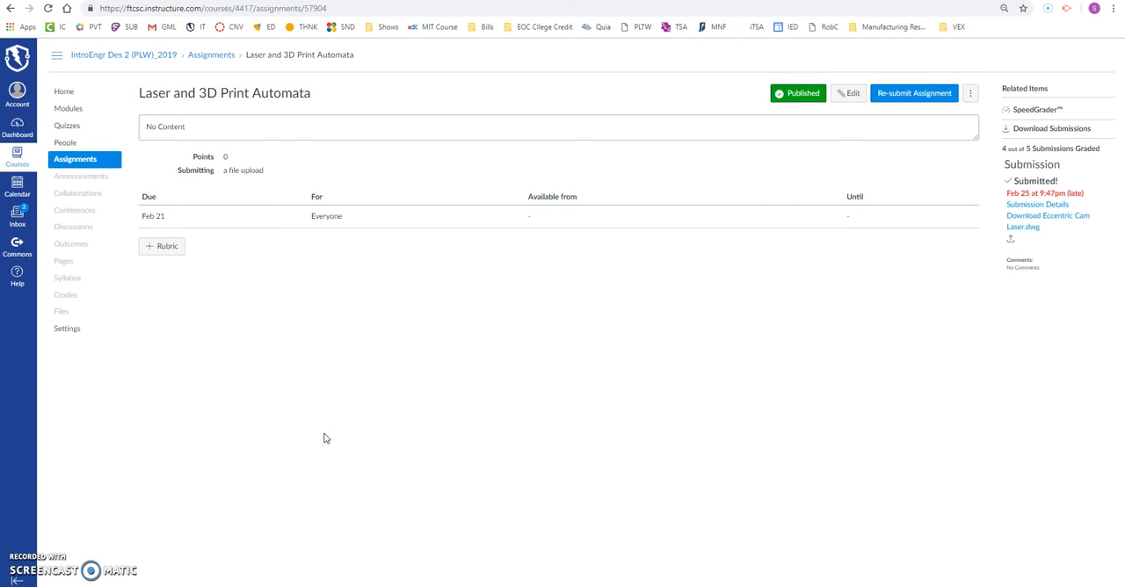